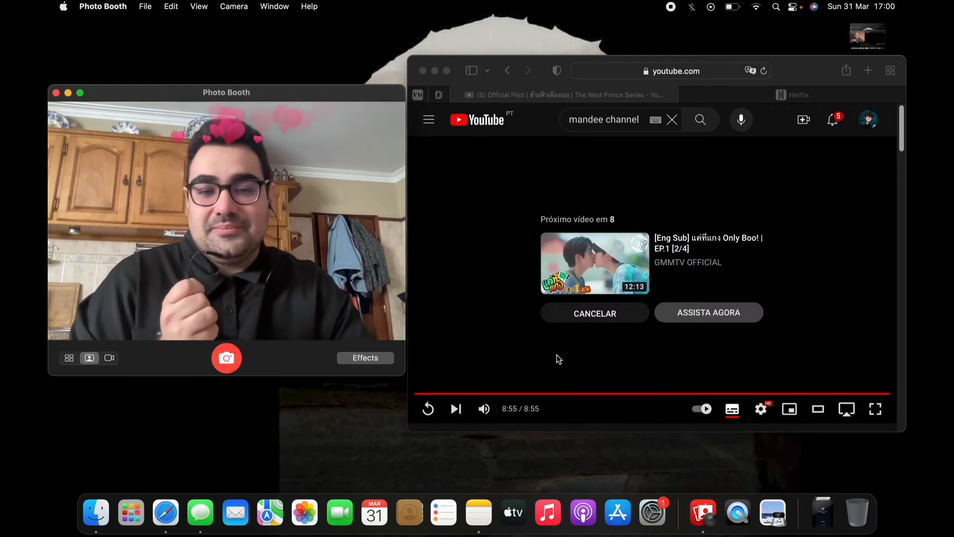
Cancel the YouTube autoplay countdown and make the Photo Booth hearts webcam view full screen
click(594, 313)
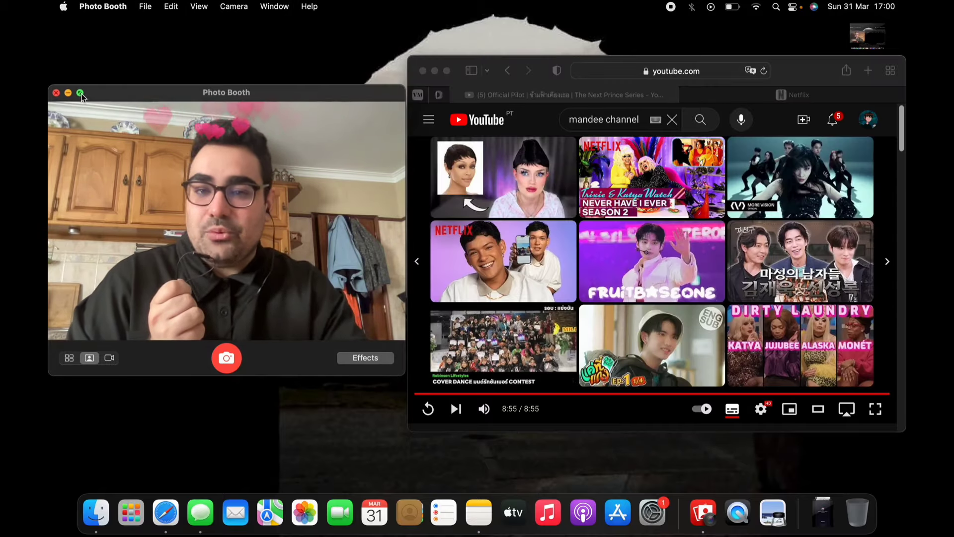
click(80, 92)
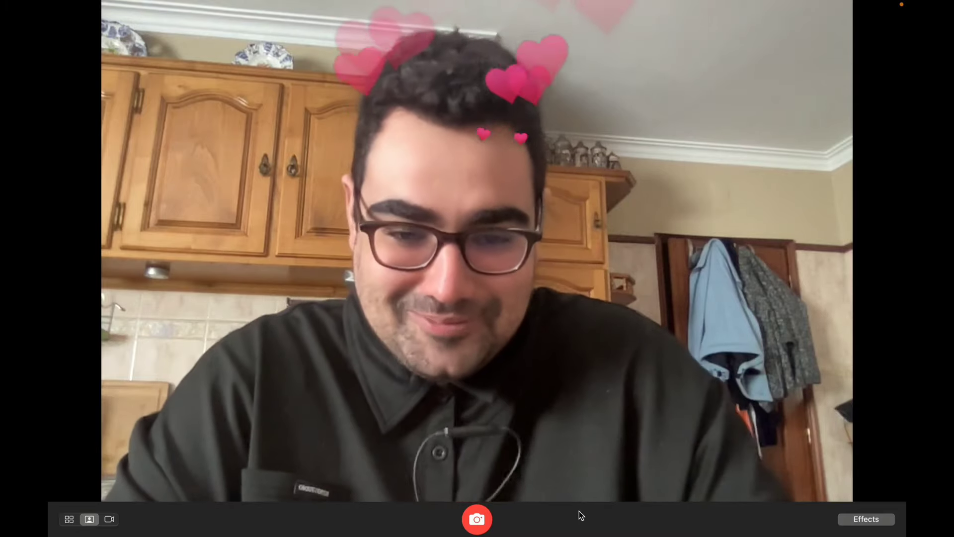